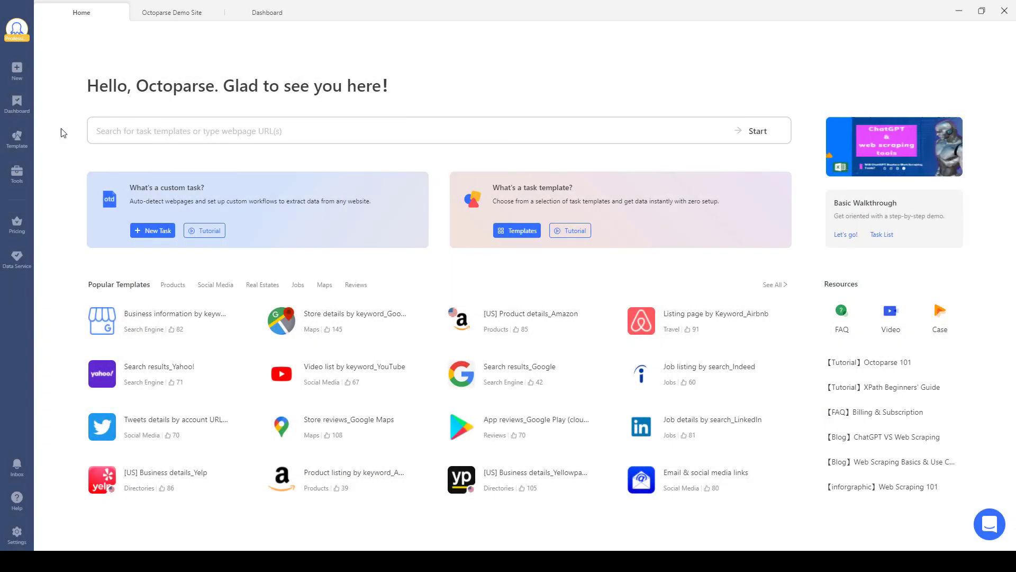
# Step: Open the Octoparse Download for Windows page and start downloading the 8.6.5 installer
pyautogui.click(171, 11)
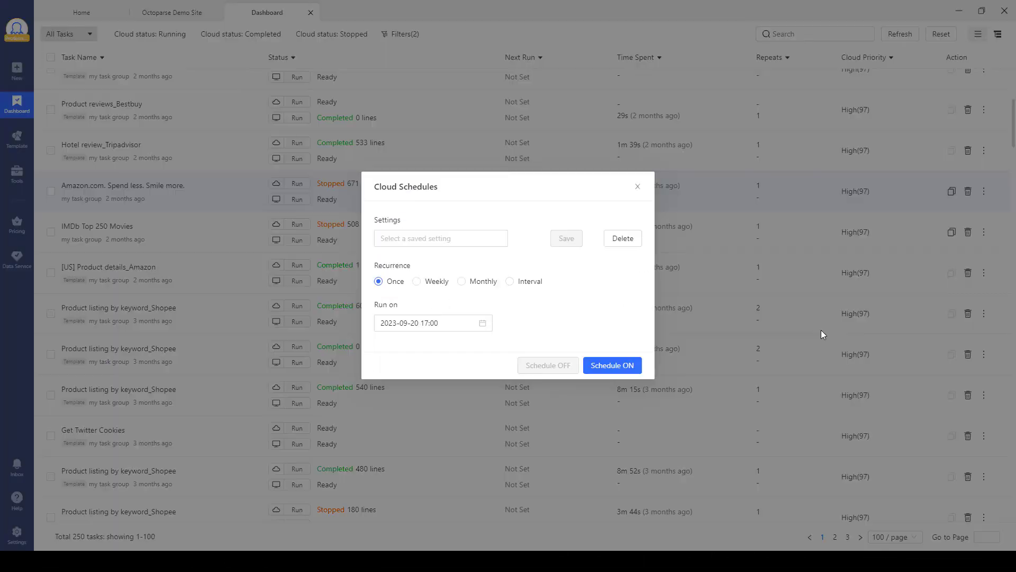
pyautogui.click(417, 217)
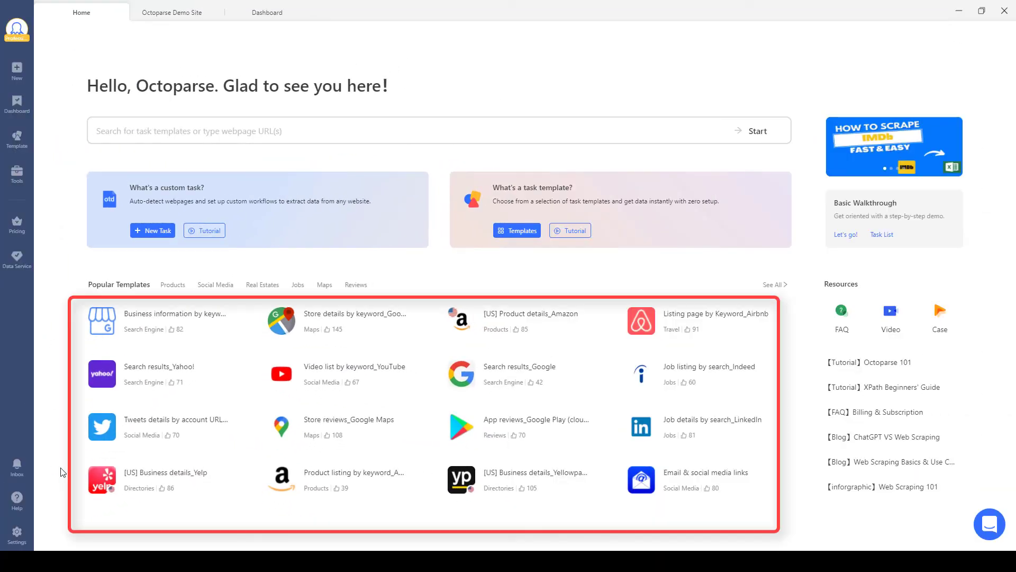
pyautogui.moveTo(214, 515)
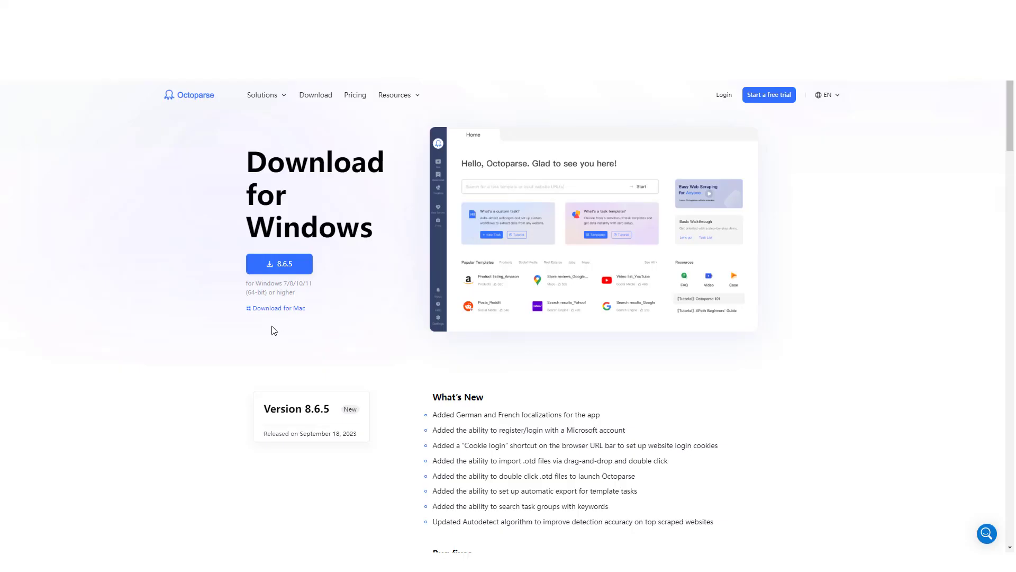
pyautogui.click(279, 263)
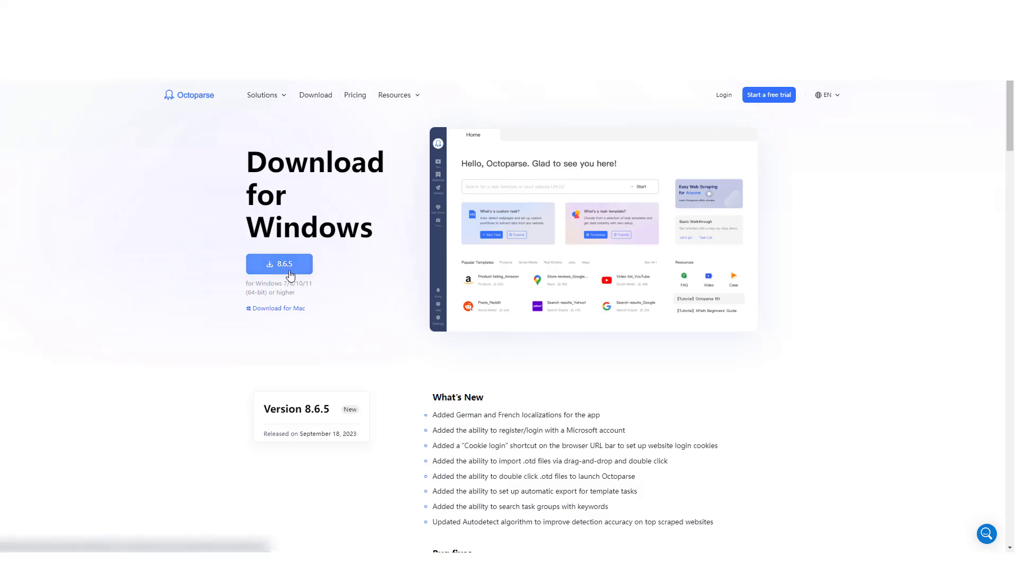